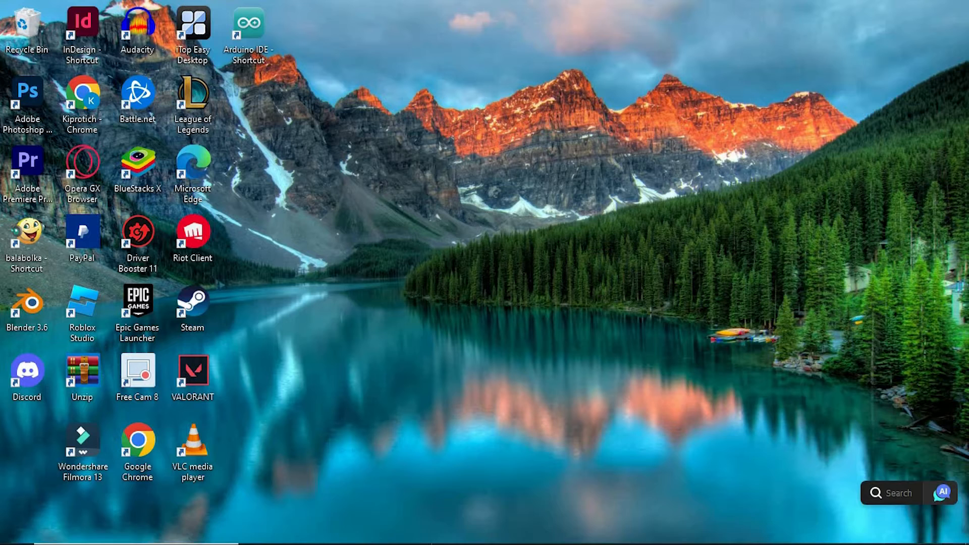
Launch Skype from the taskbar to show the 'Meeting with joash' group chat.
click(603, 531)
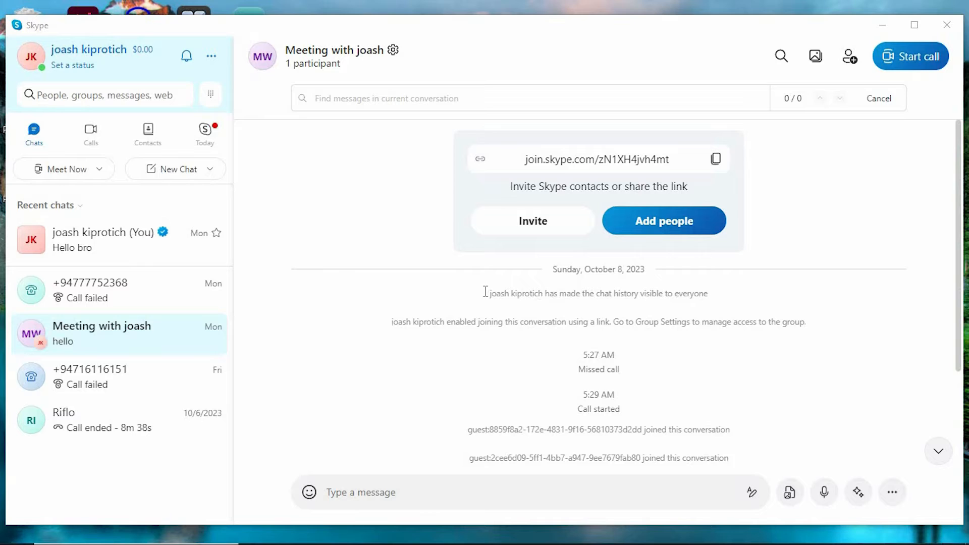
mouse_move(393, 278)
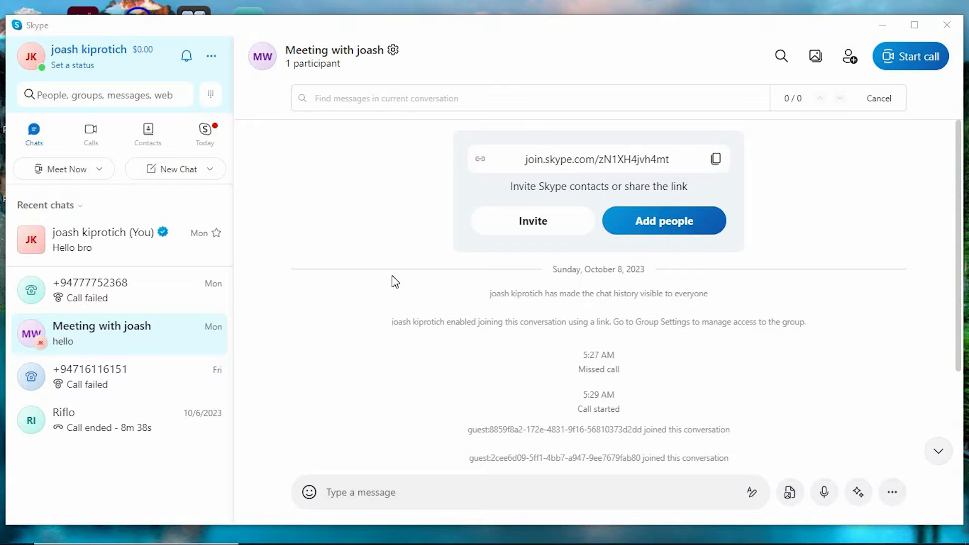
mouse_move(392, 273)
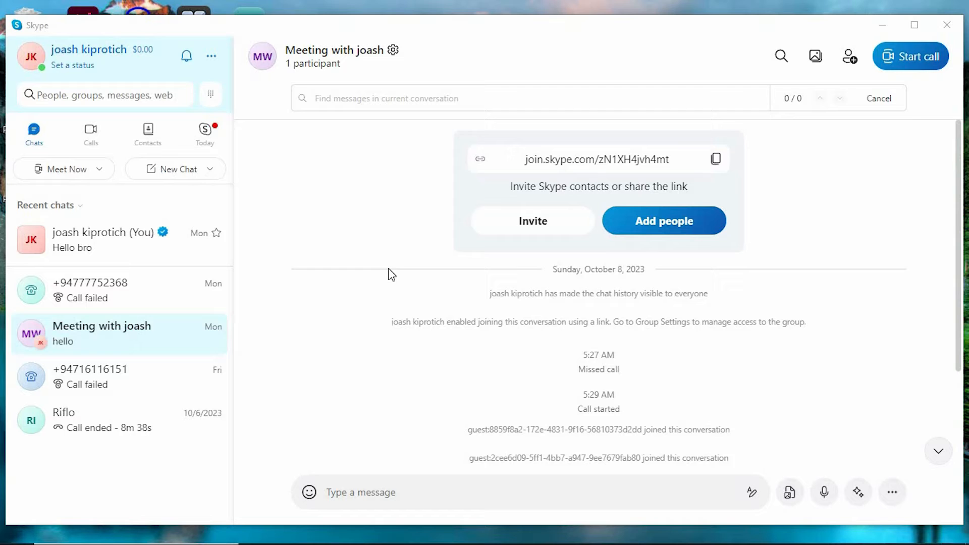
mouse_move(393, 273)
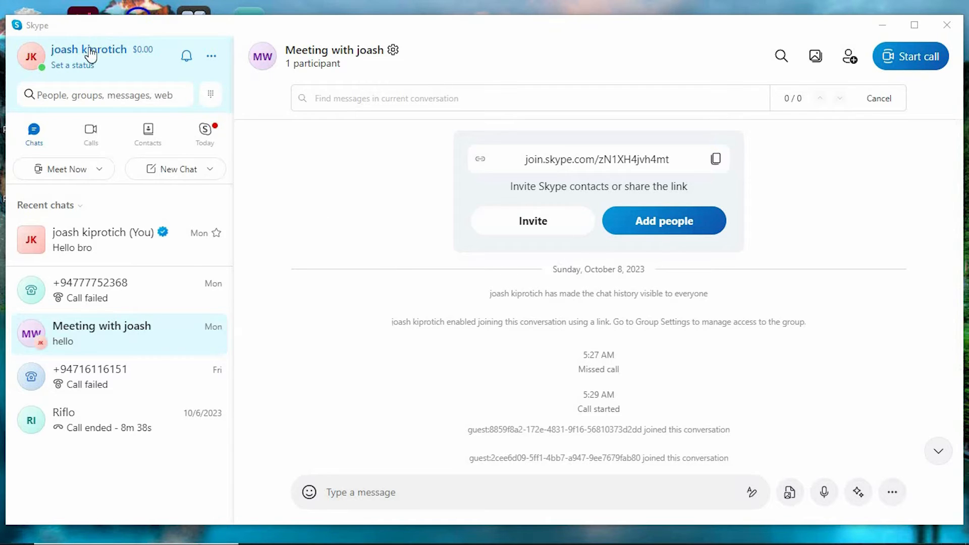
Open My account online from Skype settings and scroll to Account details.
click(89, 55)
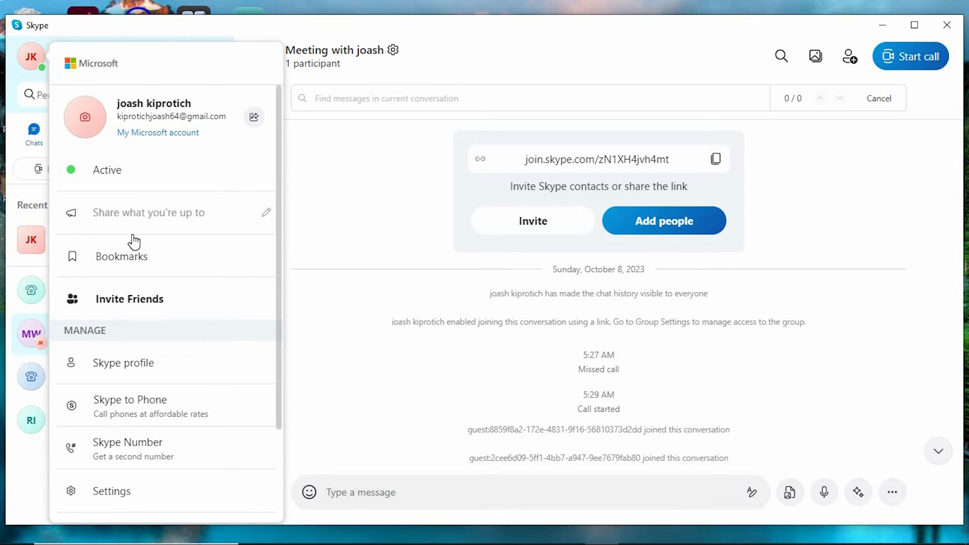
scroll(down, 3)
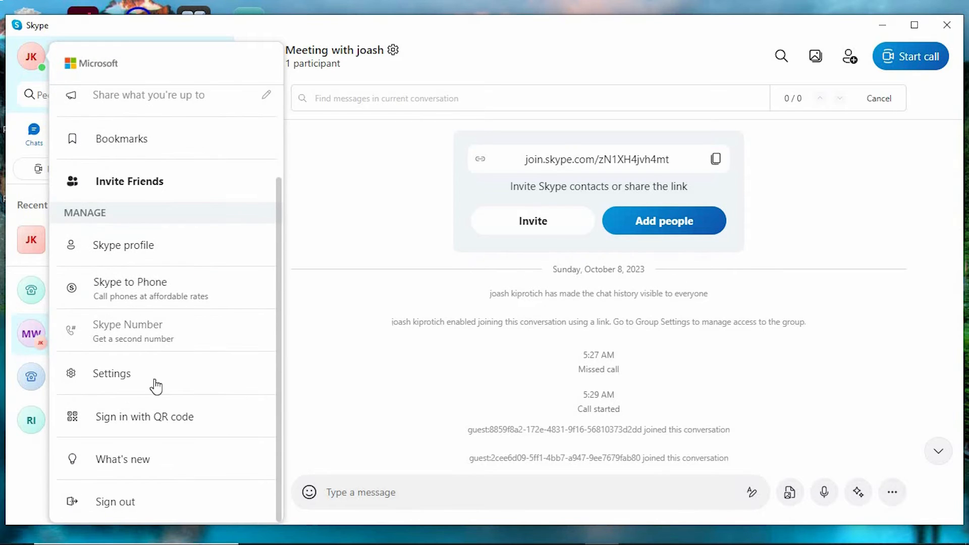
click(111, 374)
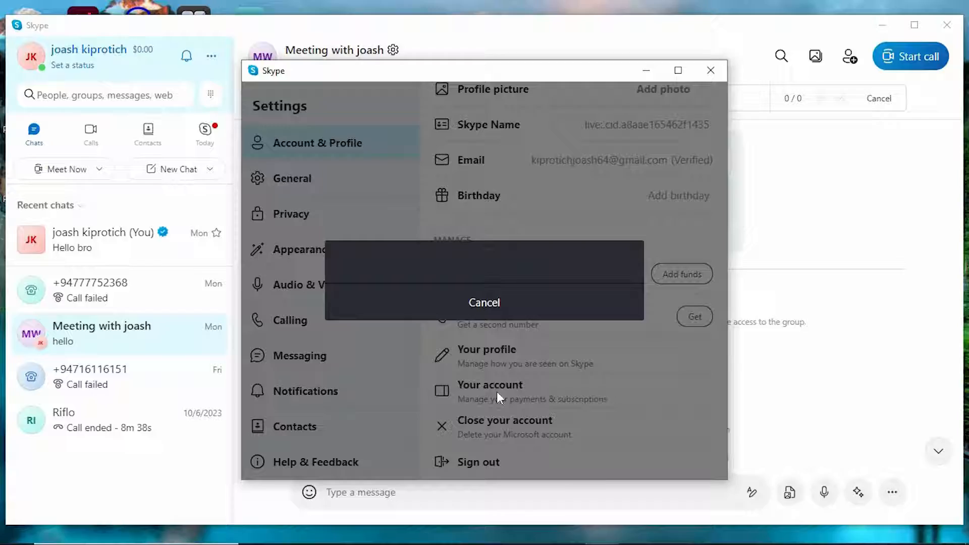
click(490, 385)
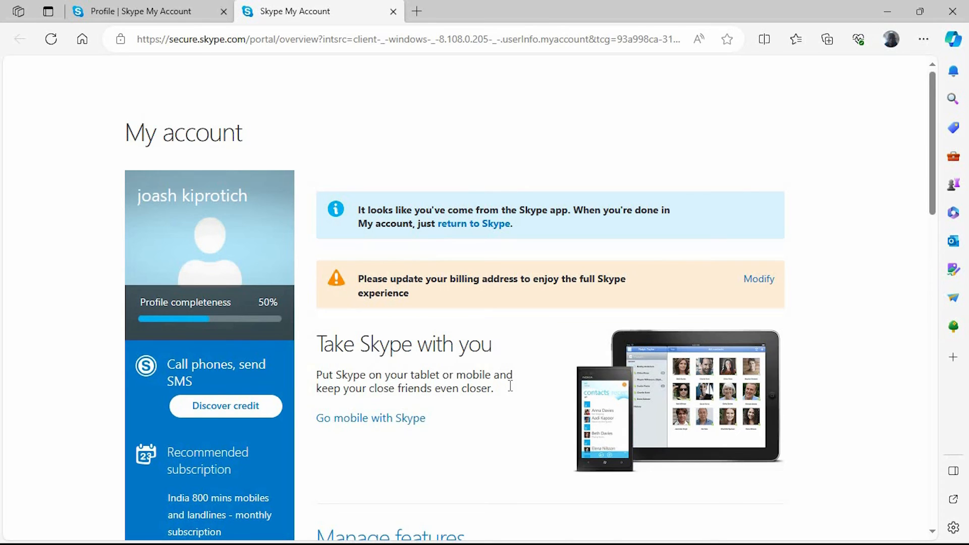
scroll(down, 3)
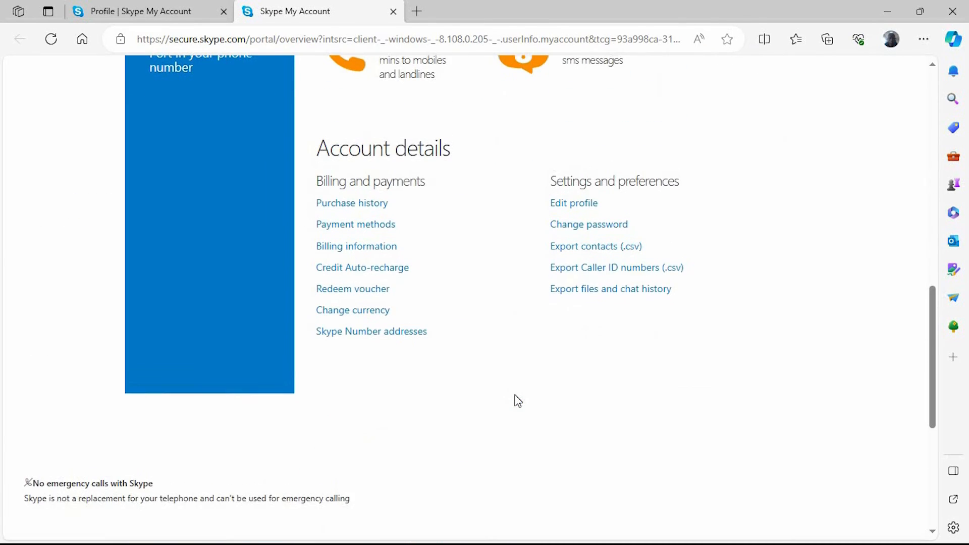
mouse_move(588, 224)
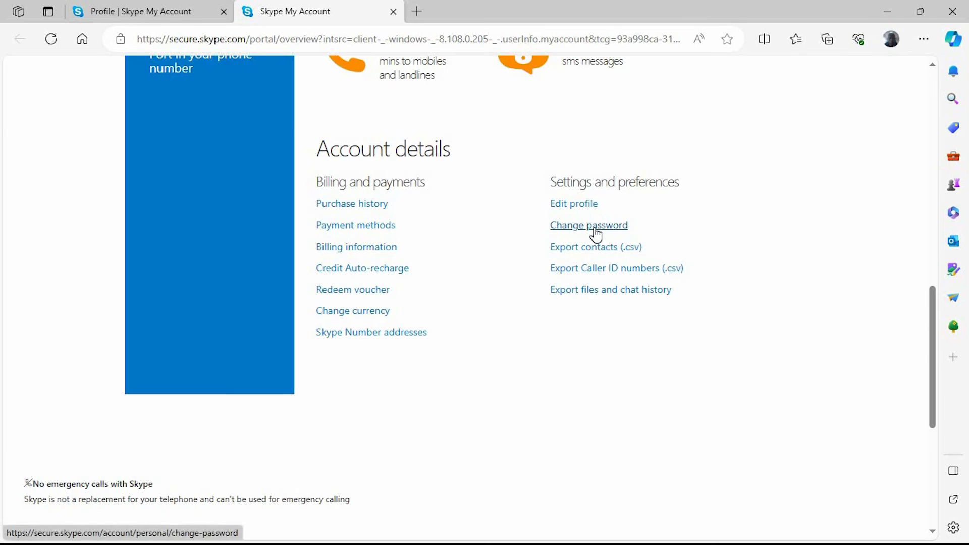
Choose Change password, focus the Microsoft sign-in email field, and close Skype settings.
click(588, 225)
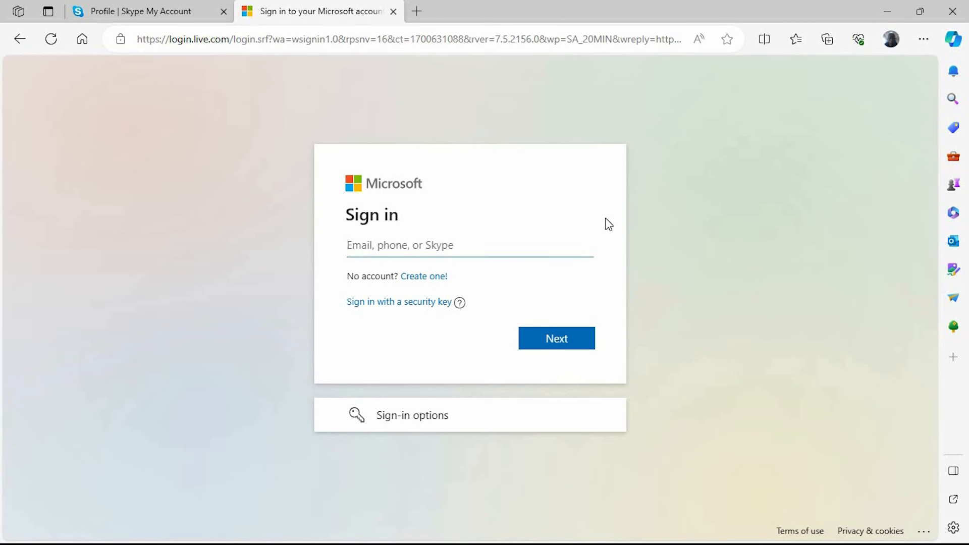
click(470, 245)
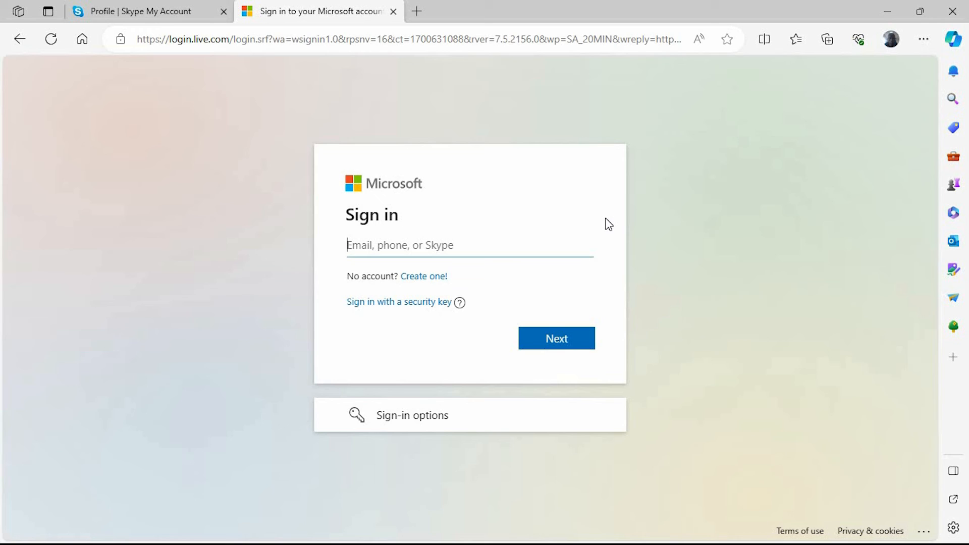
mouse_move(743, 99)
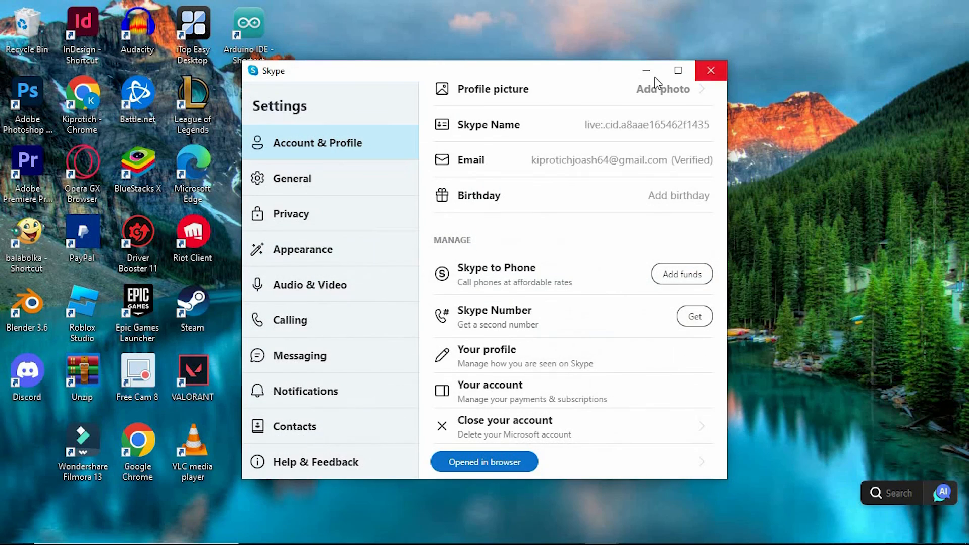
click(710, 69)
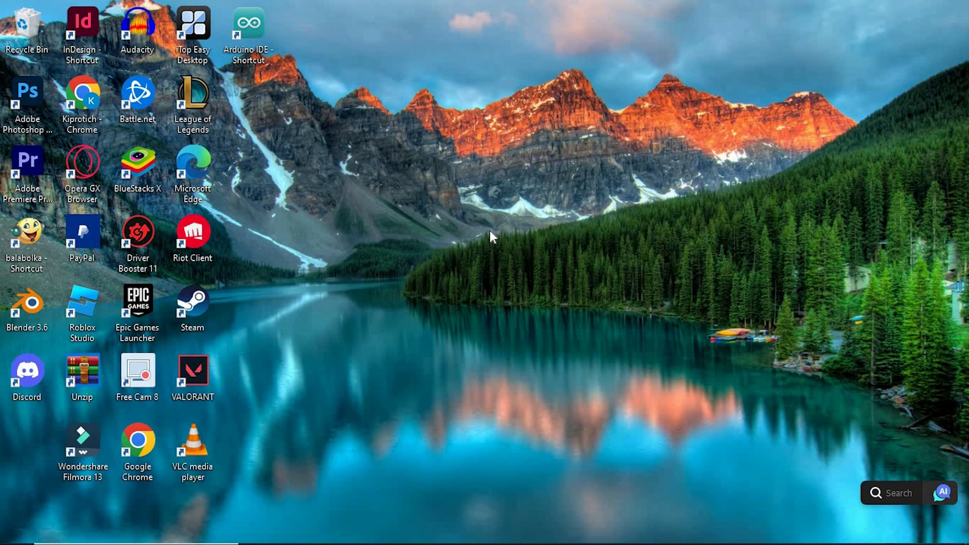